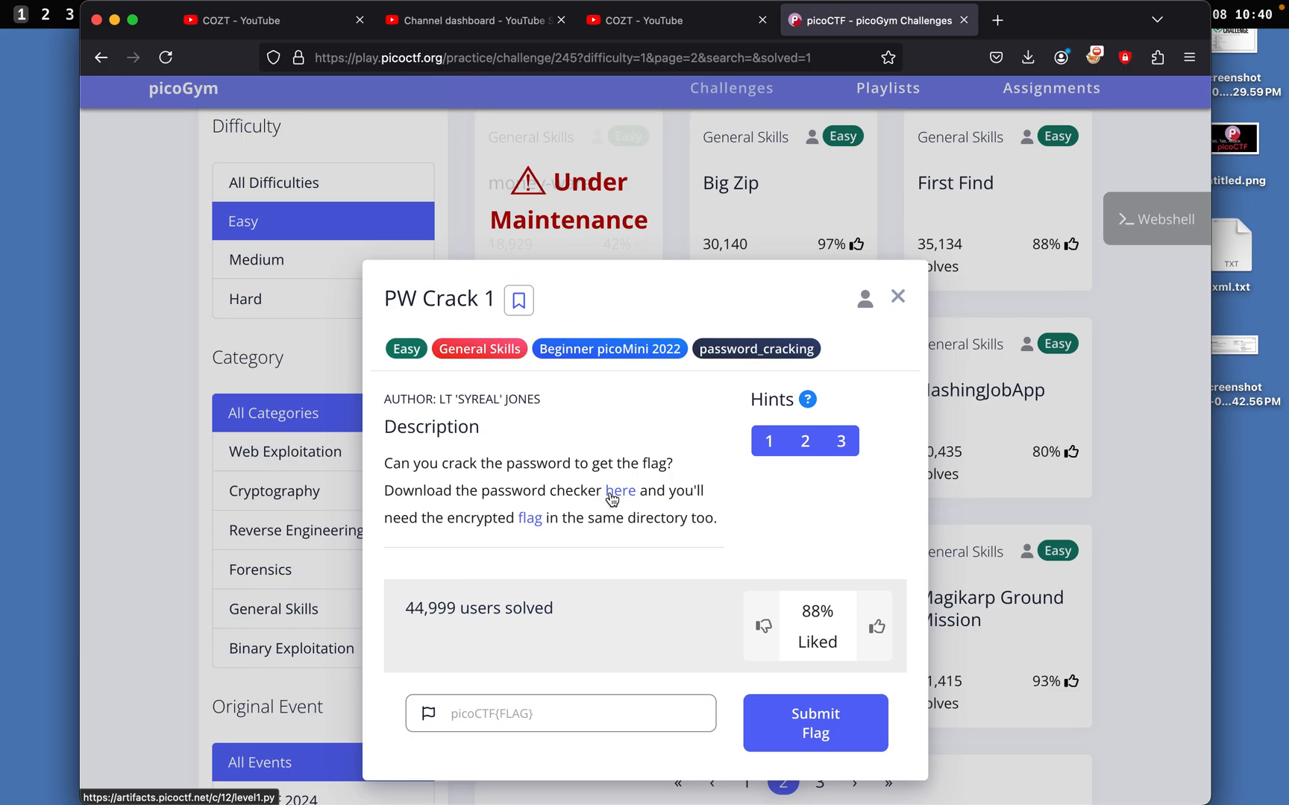
mouse_move(615, 498)
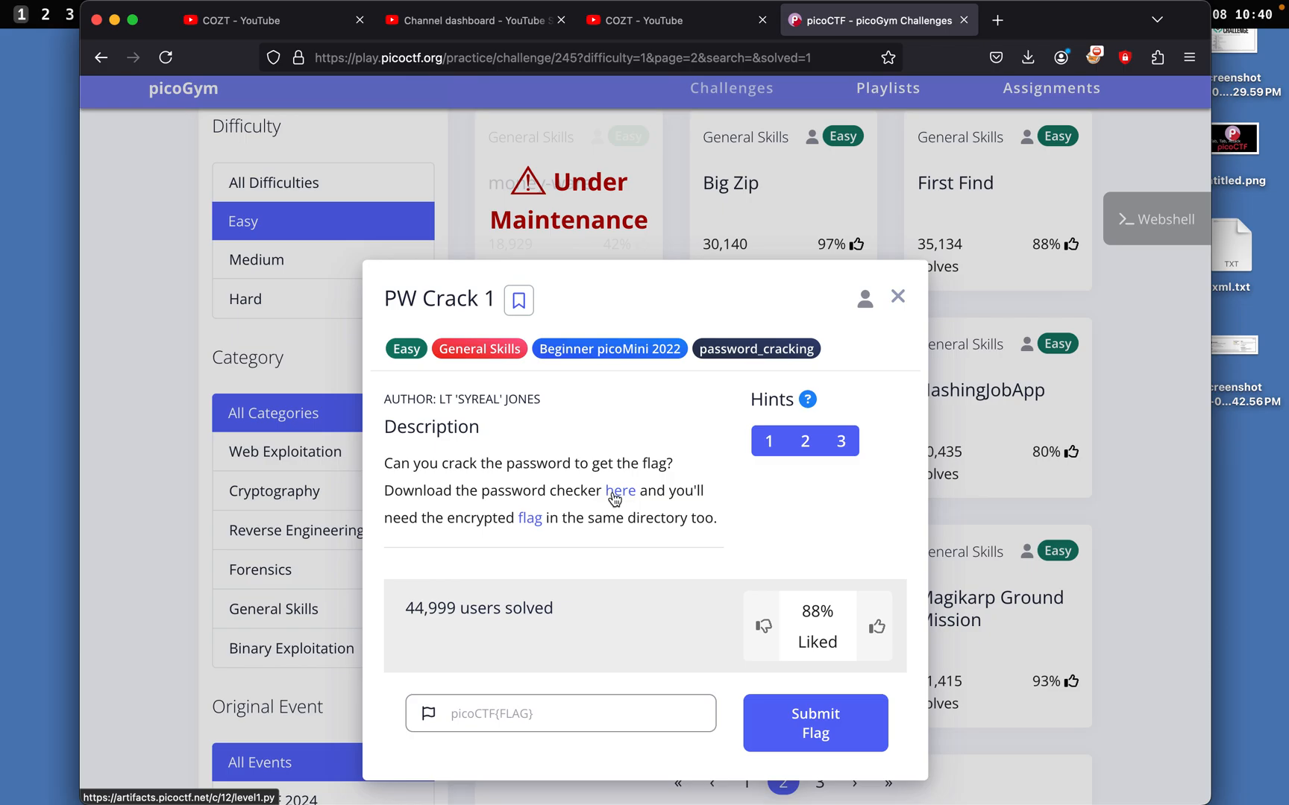
Step: Download level1.py from the PW Crack 1 page and start moving to Downloads in the terminal
click(621, 491)
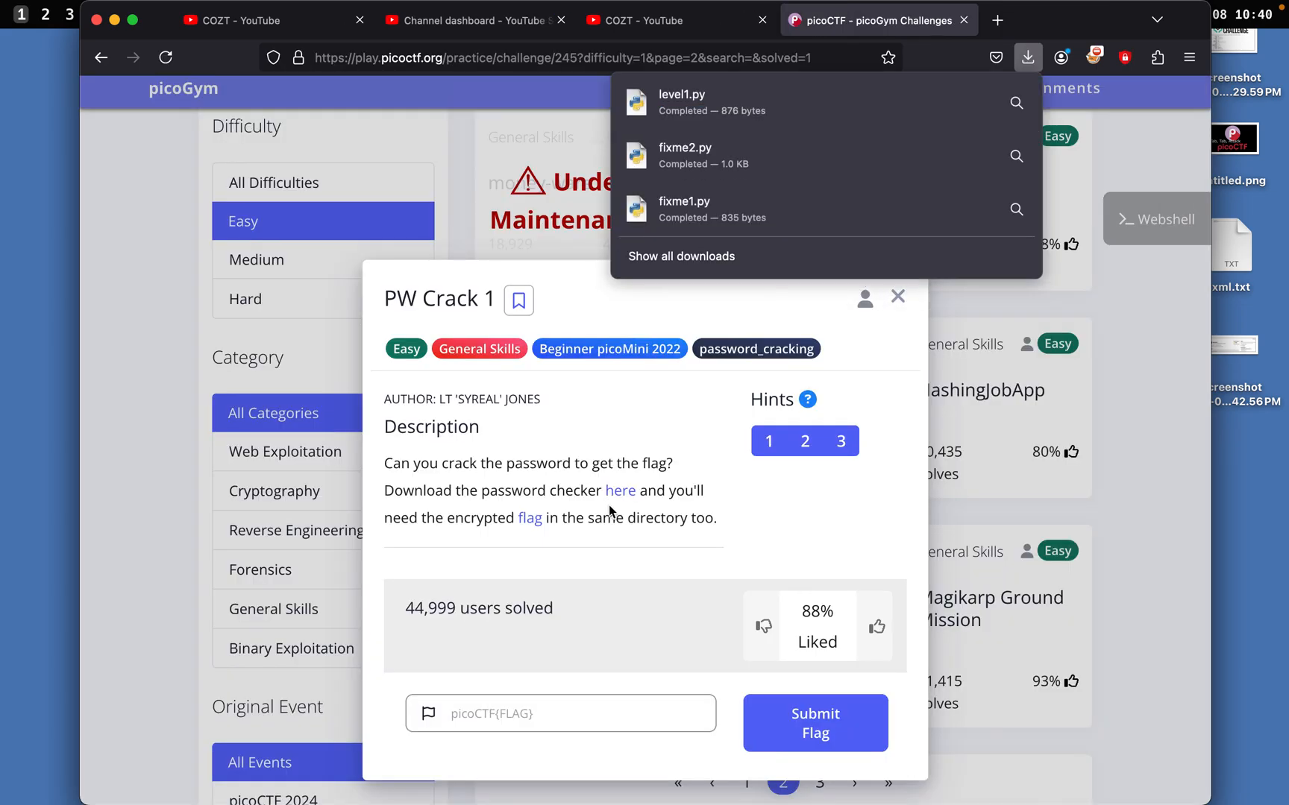
key(cmd+space)
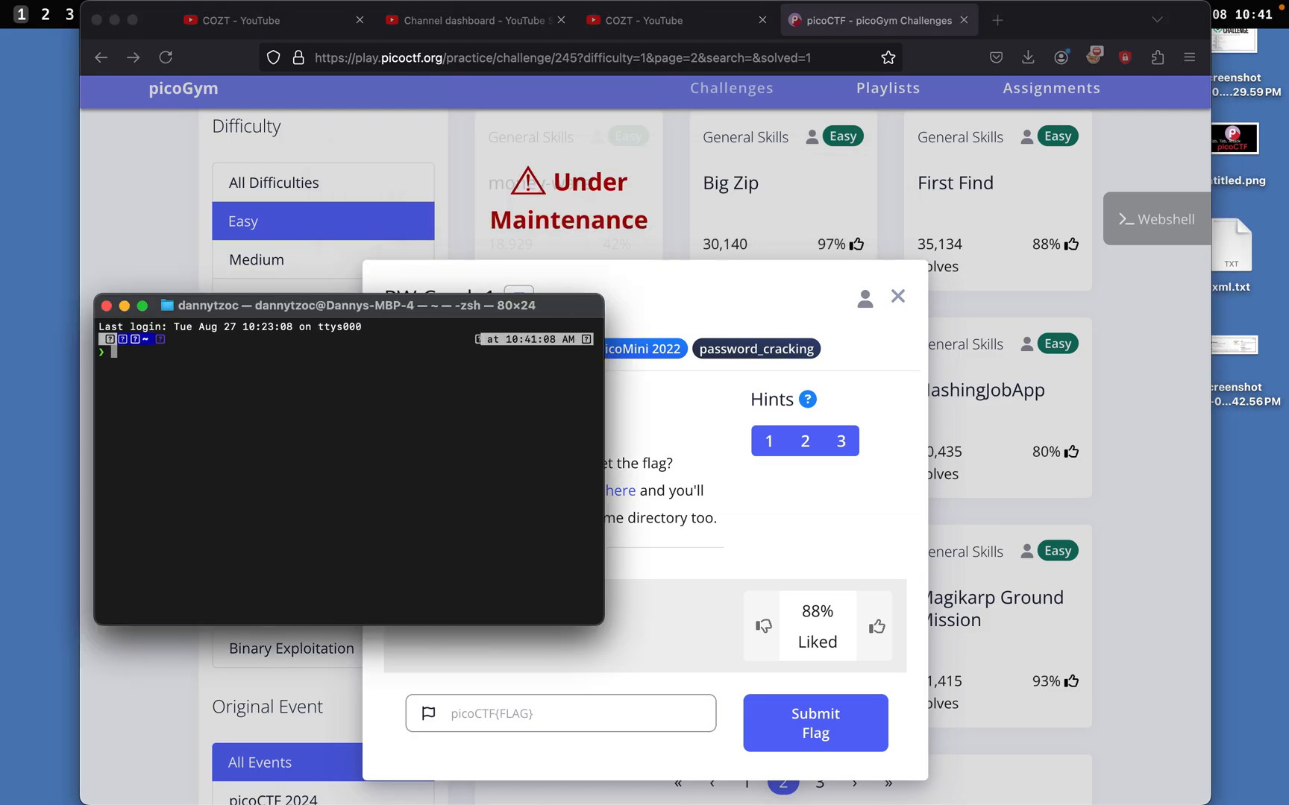
text(cd ?D)
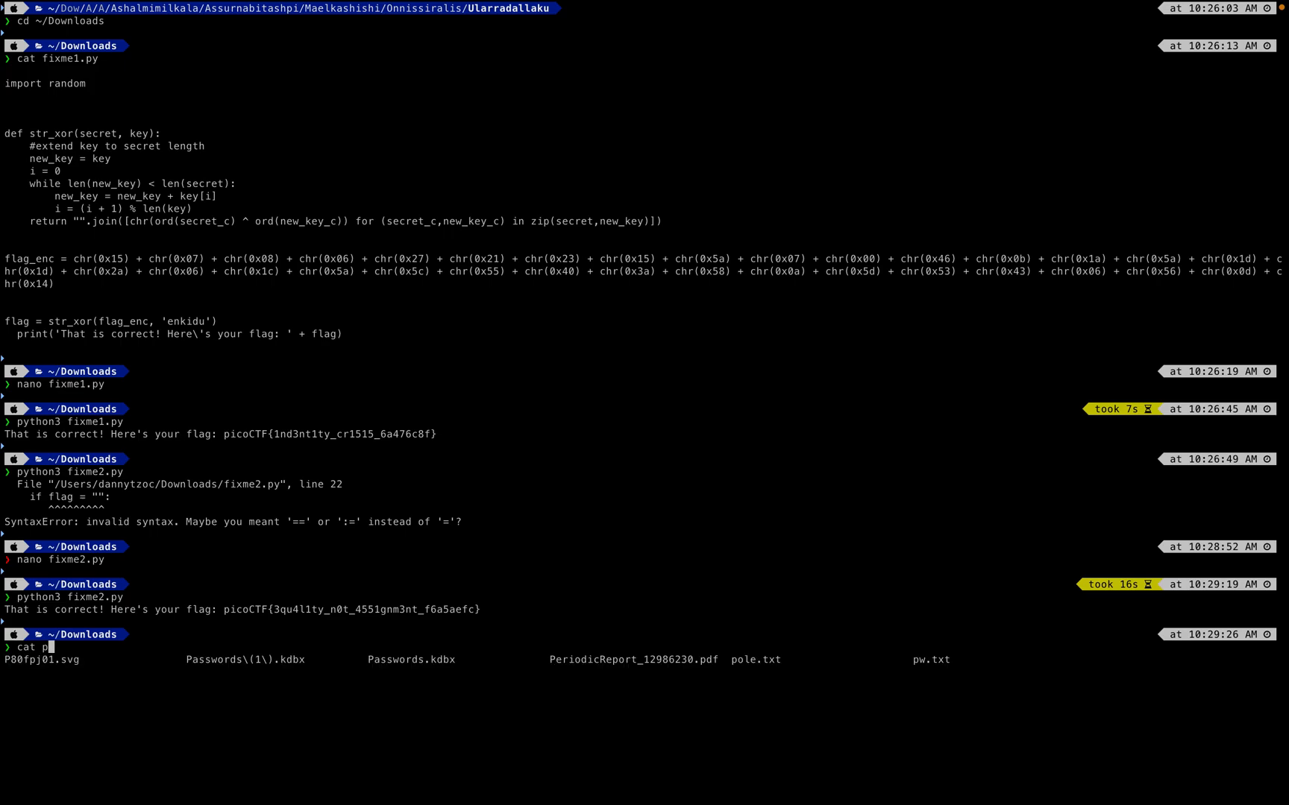
key(BackSpace)
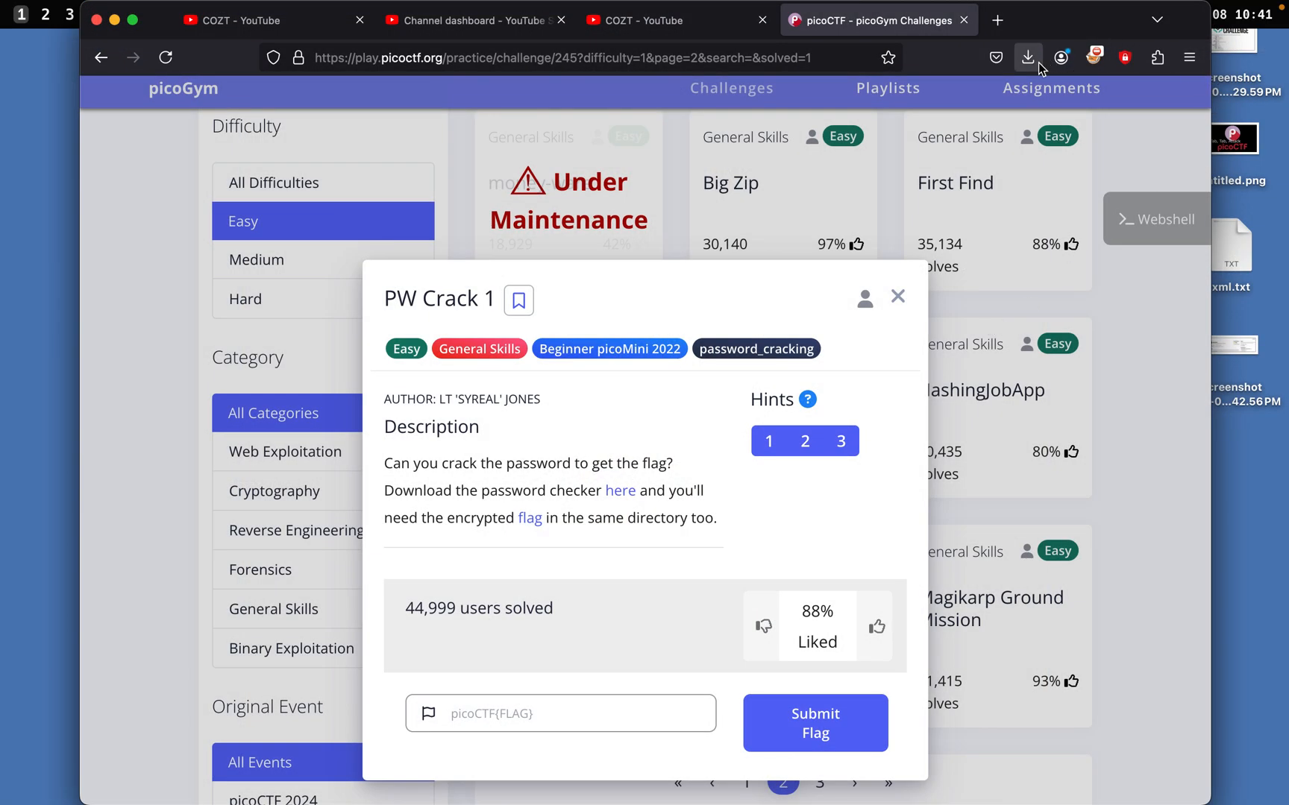
click(1027, 57)
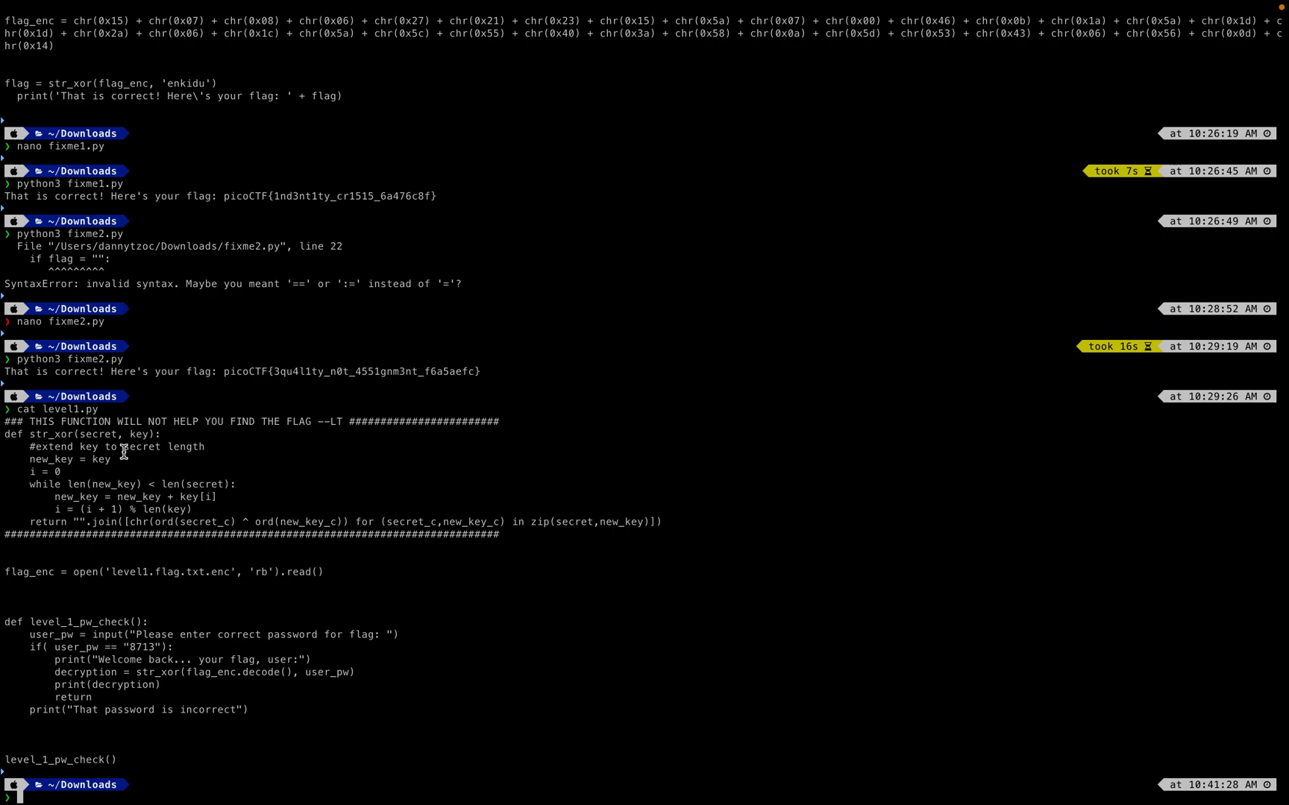
mouse_move(137, 436)
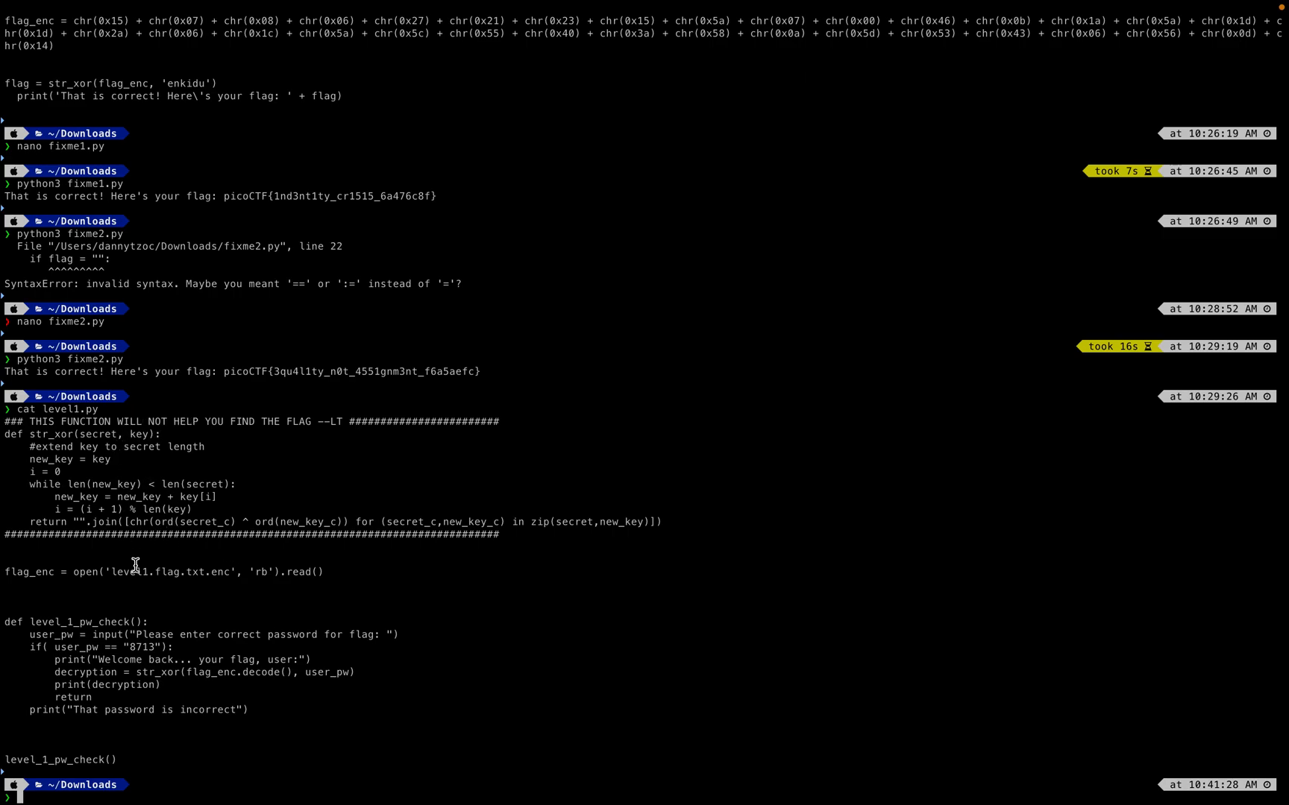
mouse_move(130, 745)
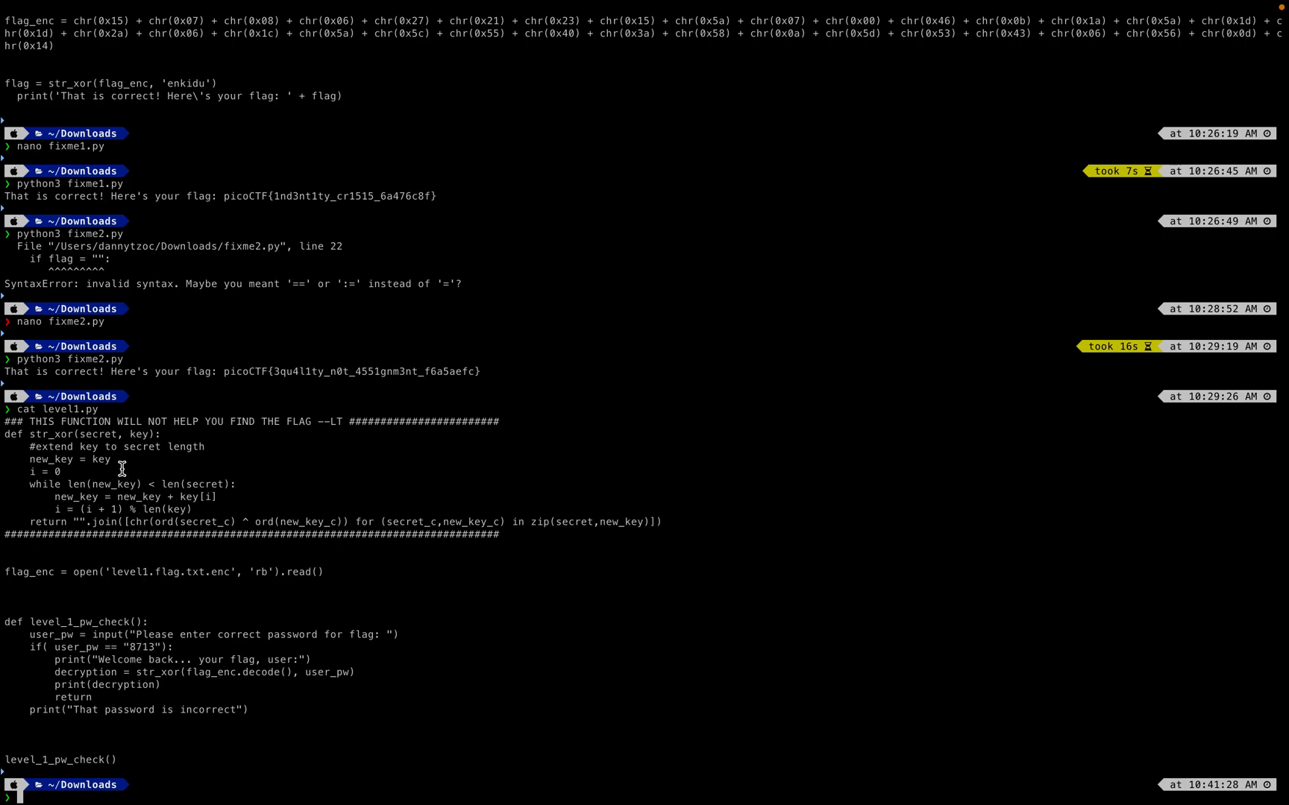
mouse_move(107, 497)
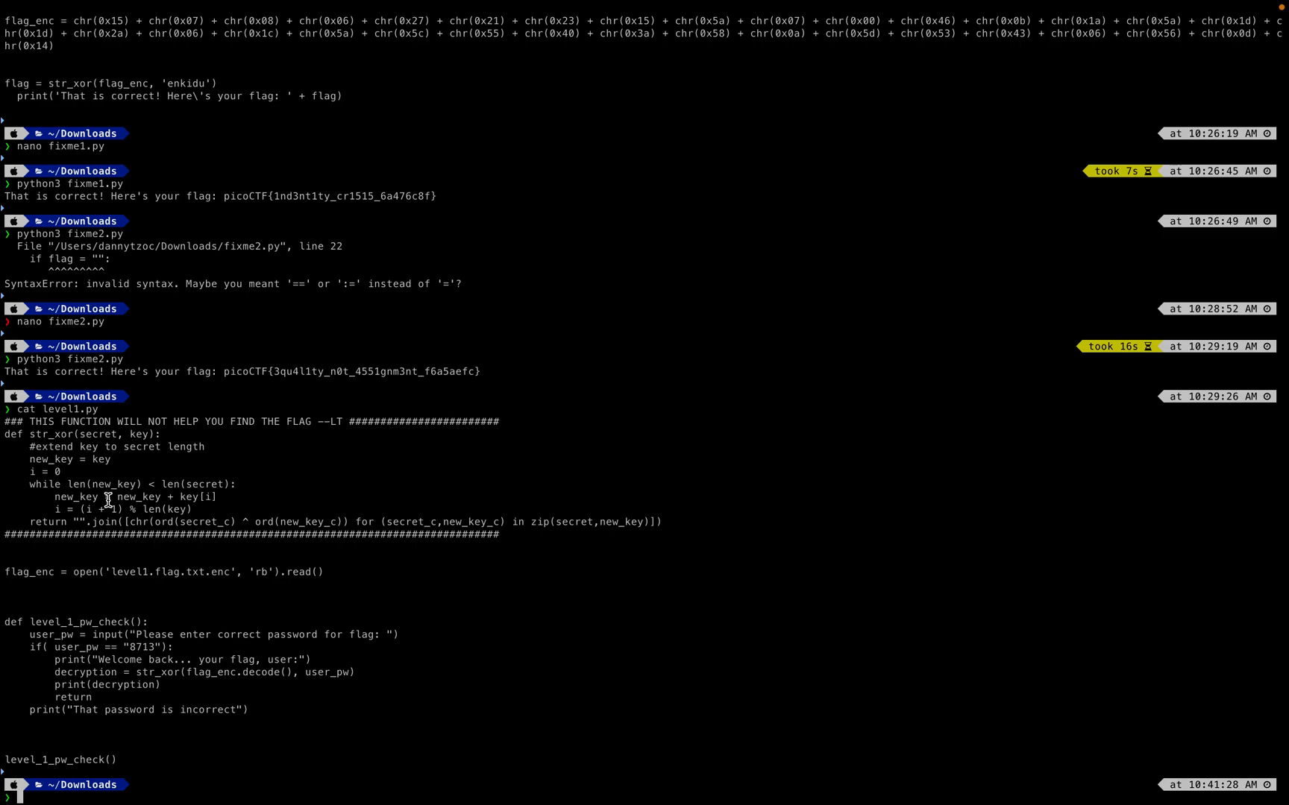
mouse_move(121, 531)
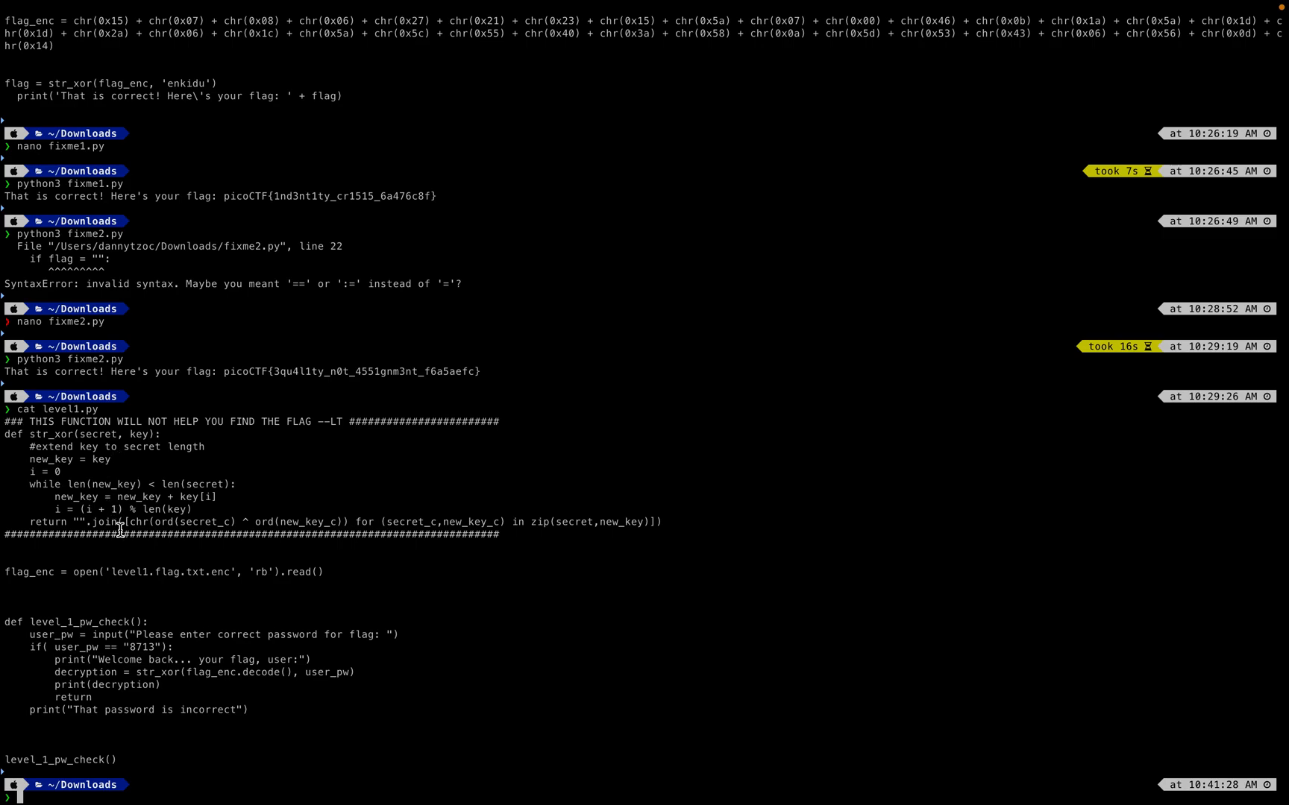
mouse_move(126, 635)
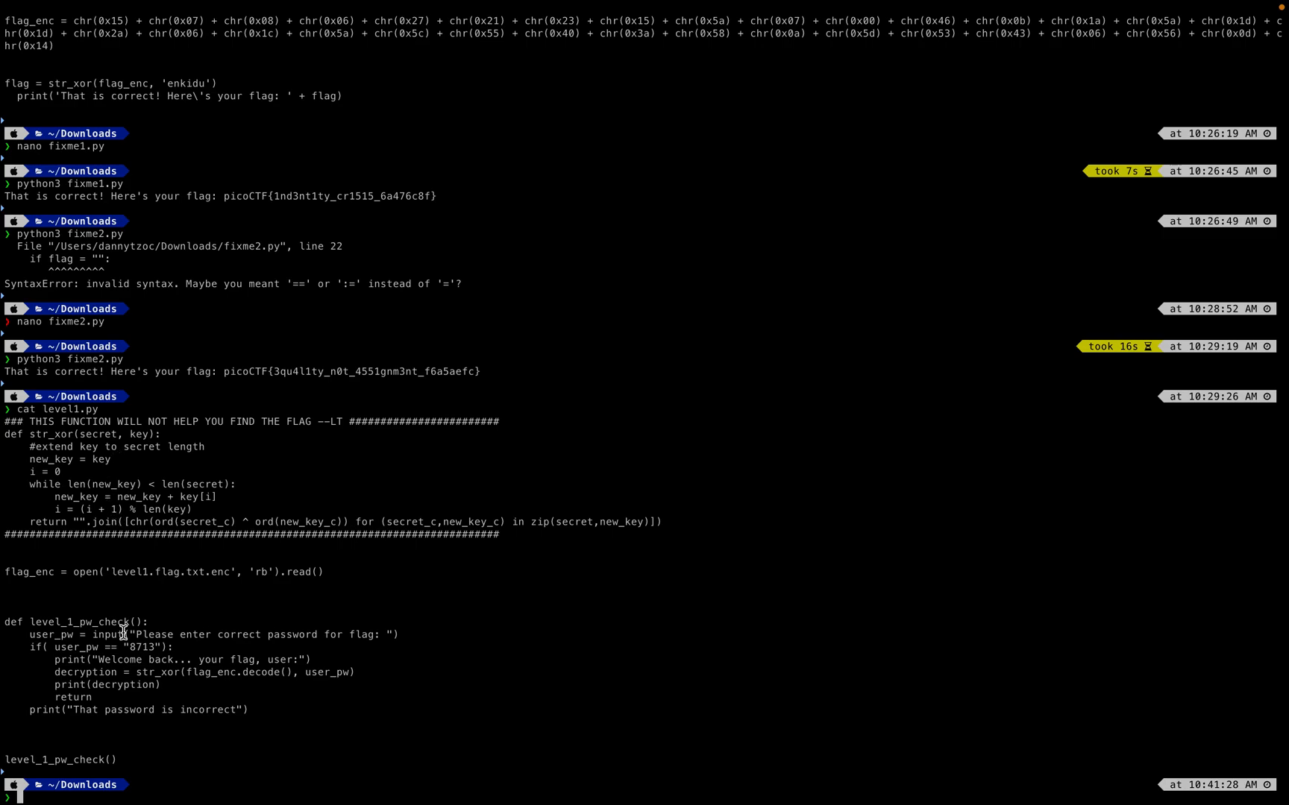
mouse_move(128, 651)
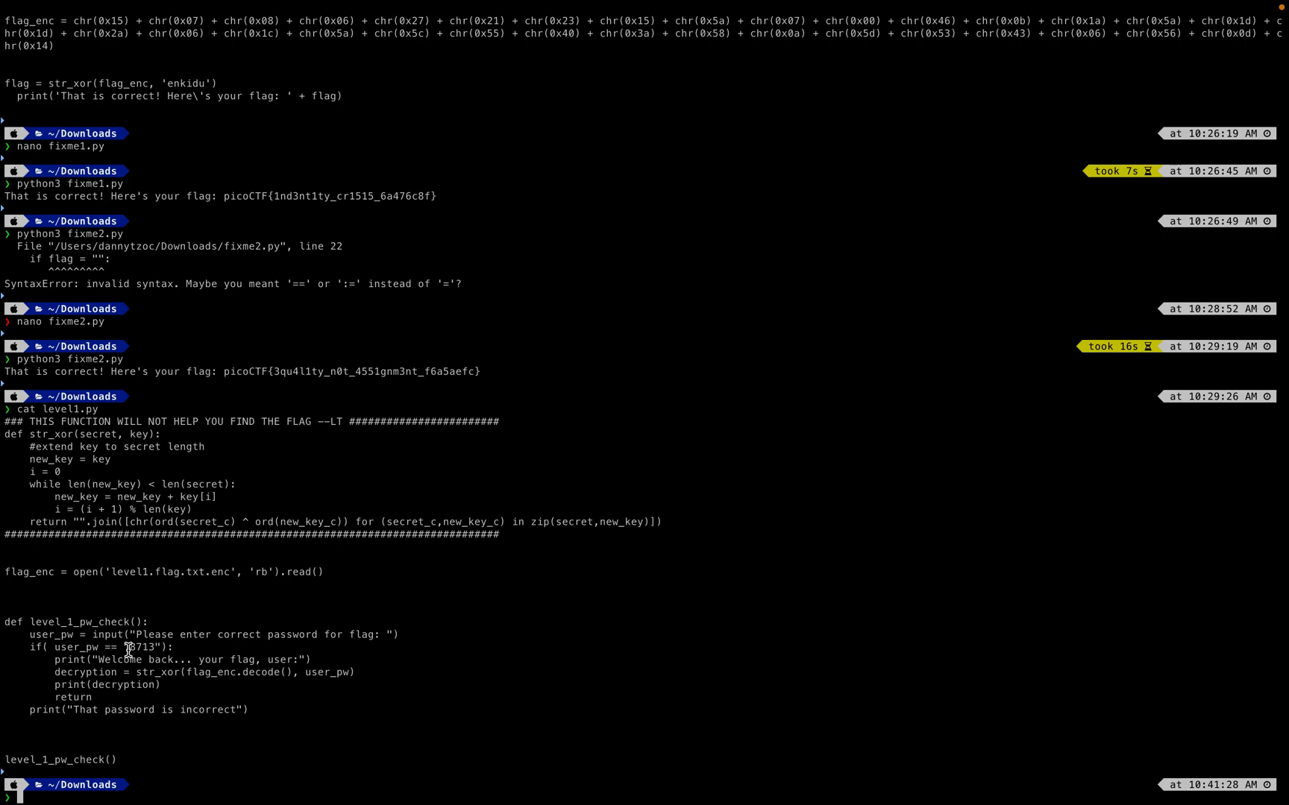
mouse_move(112, 636)
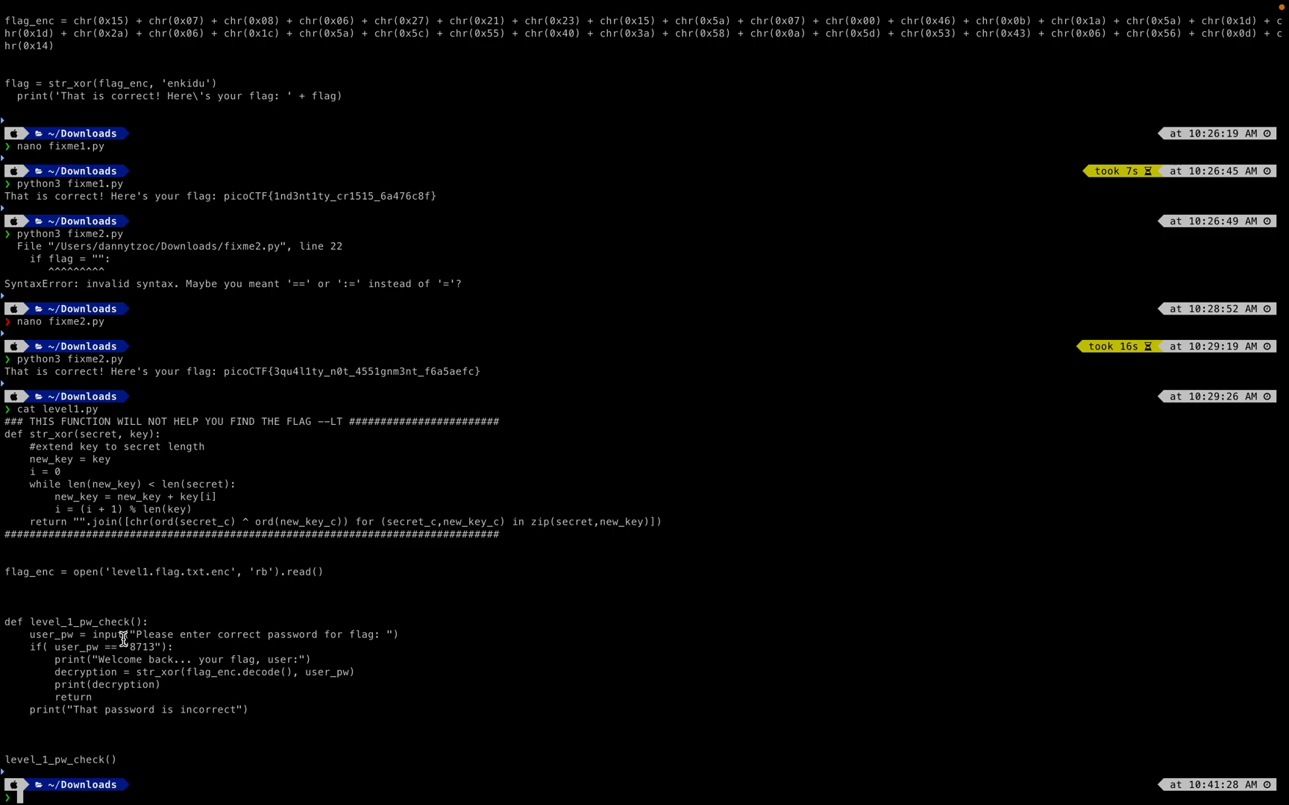
mouse_move(140, 649)
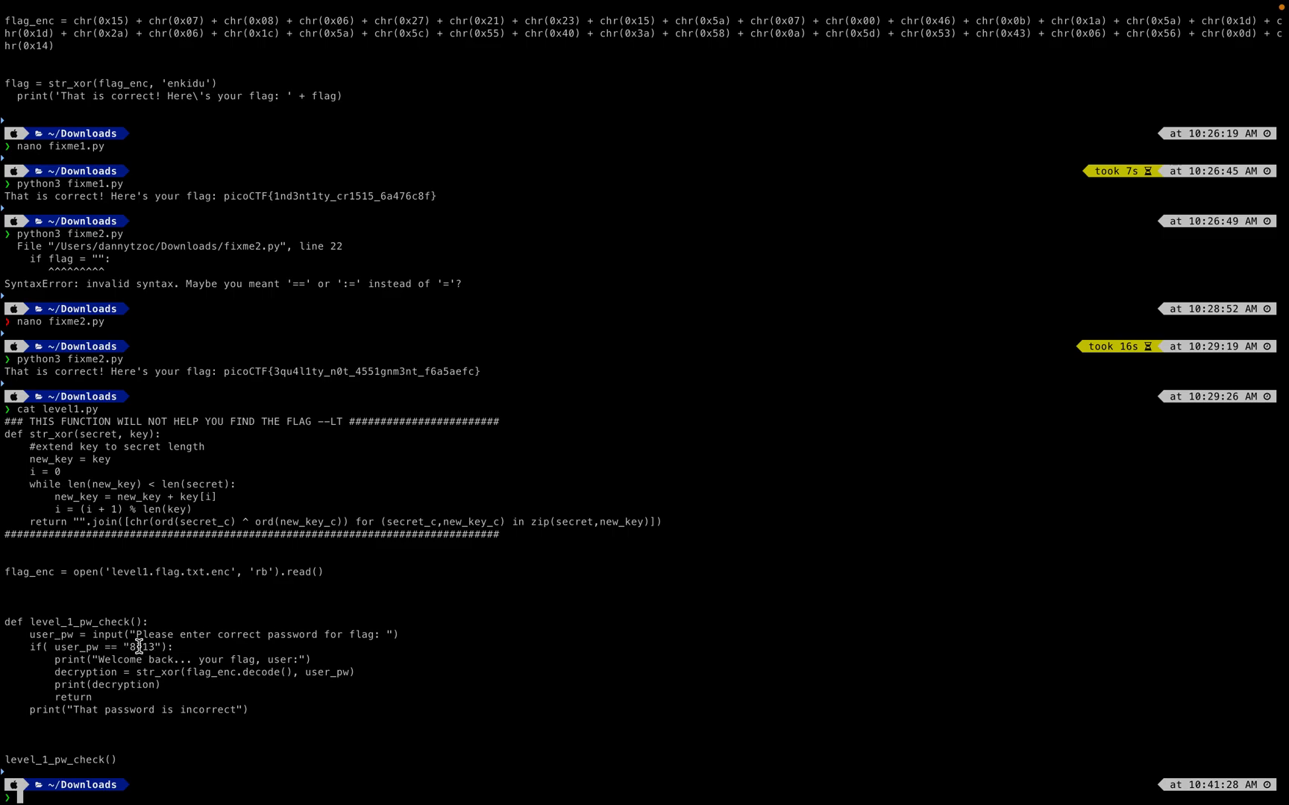
double_click(140, 648)
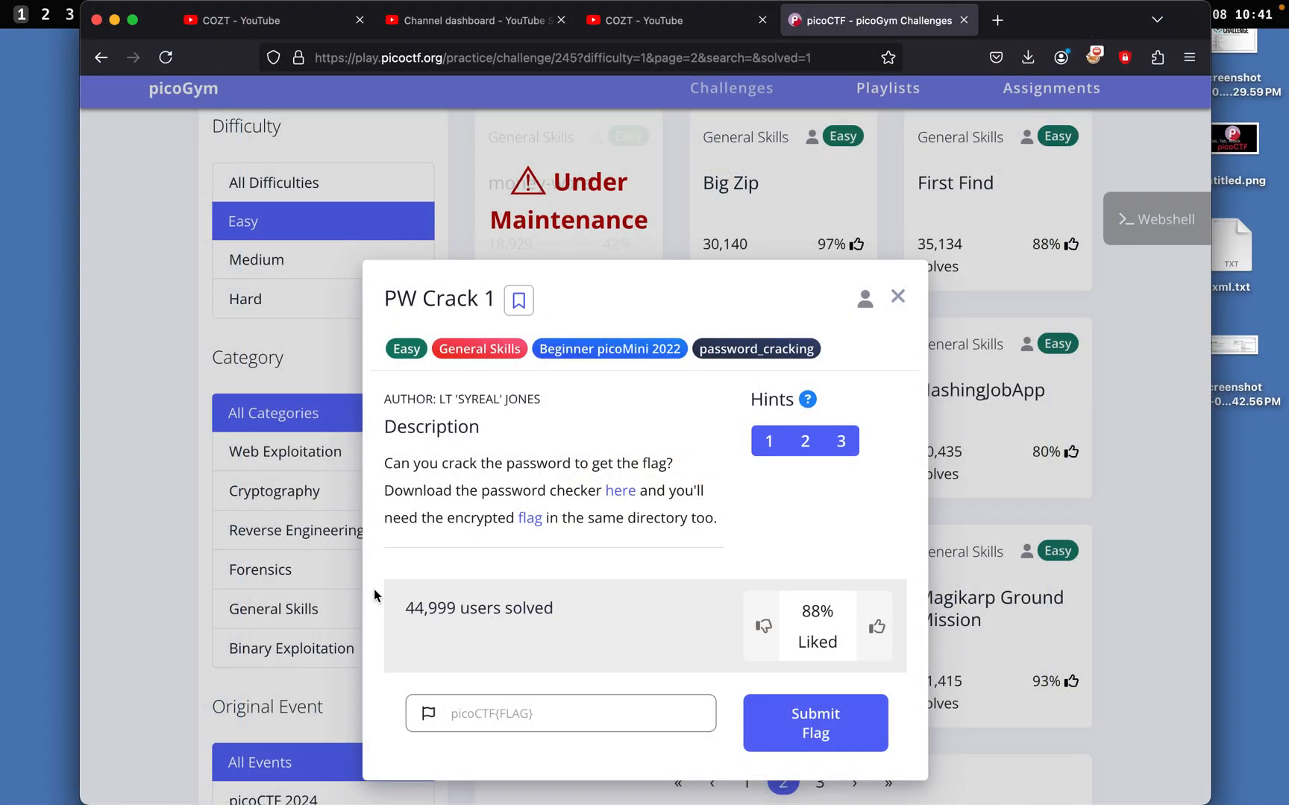
click(1028, 56)
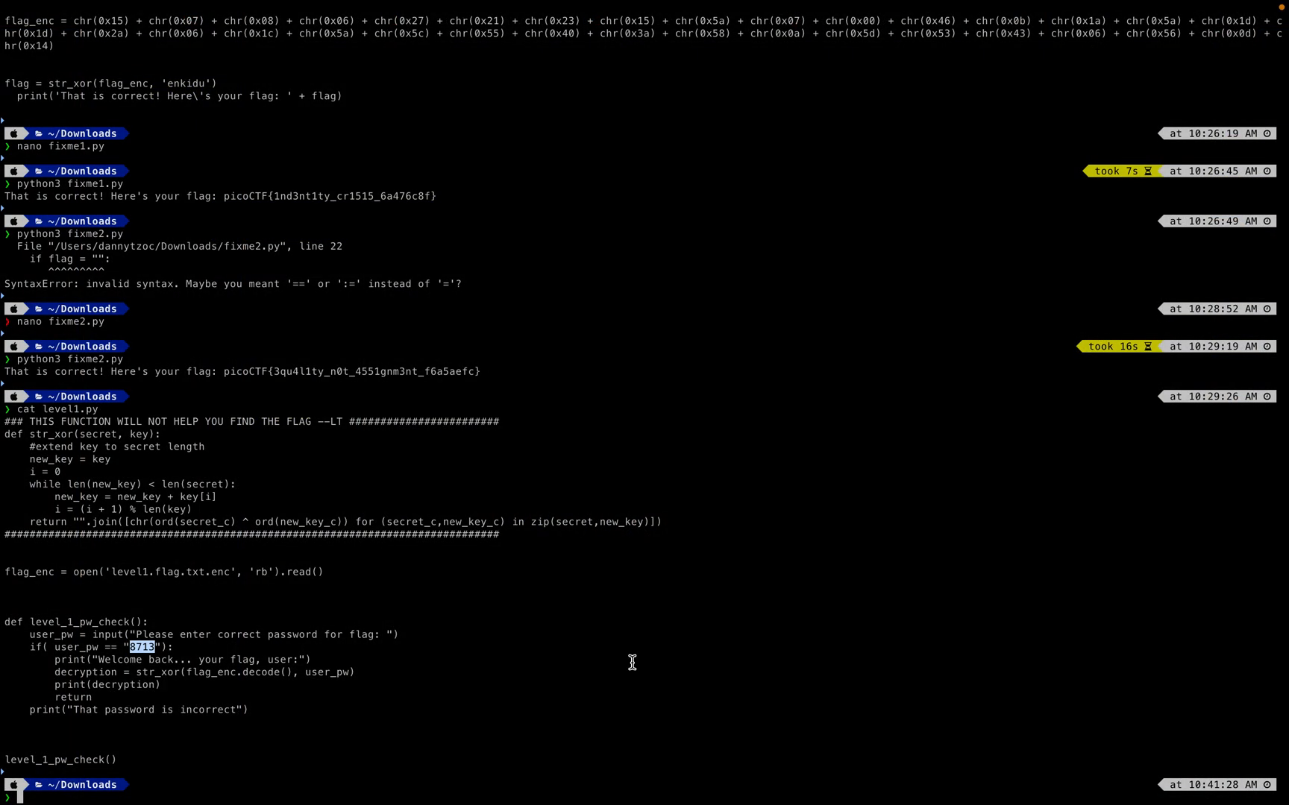
text(python3)
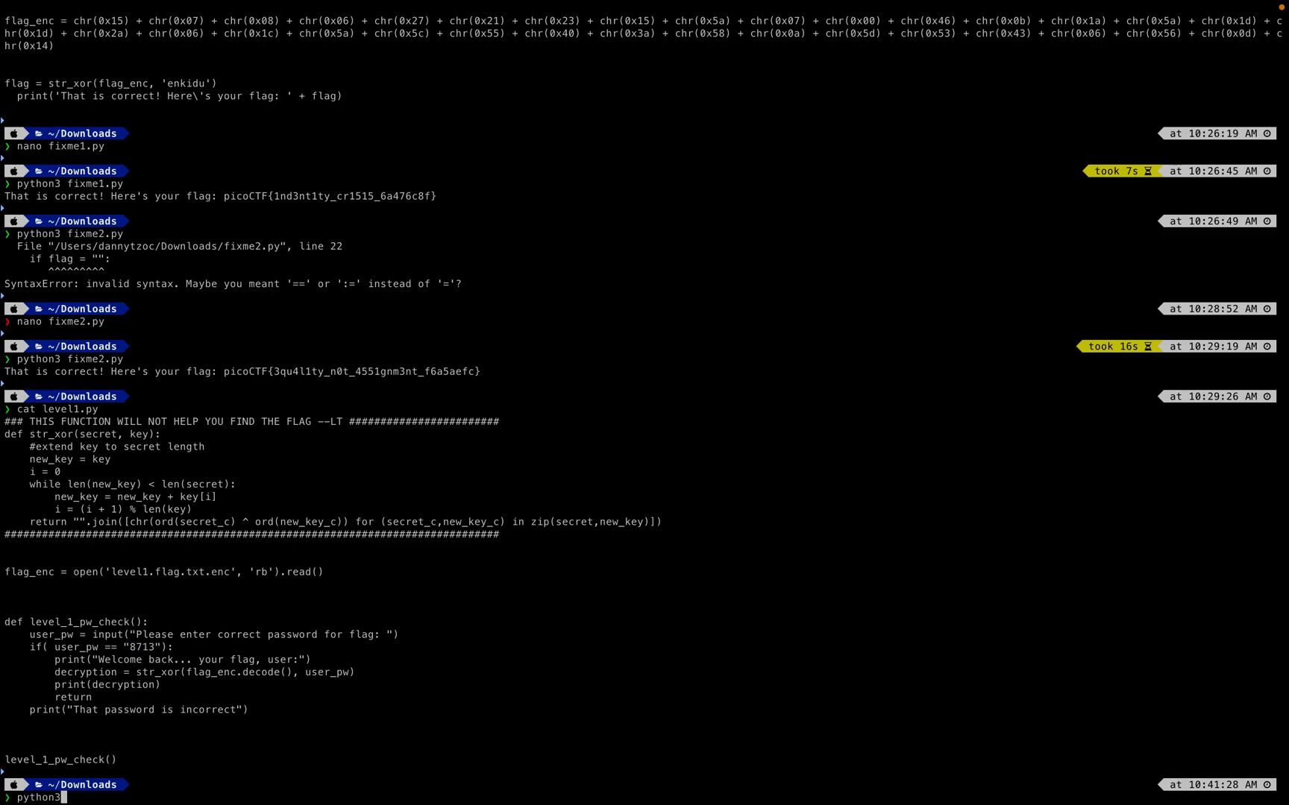
mouse_move(271, 639)
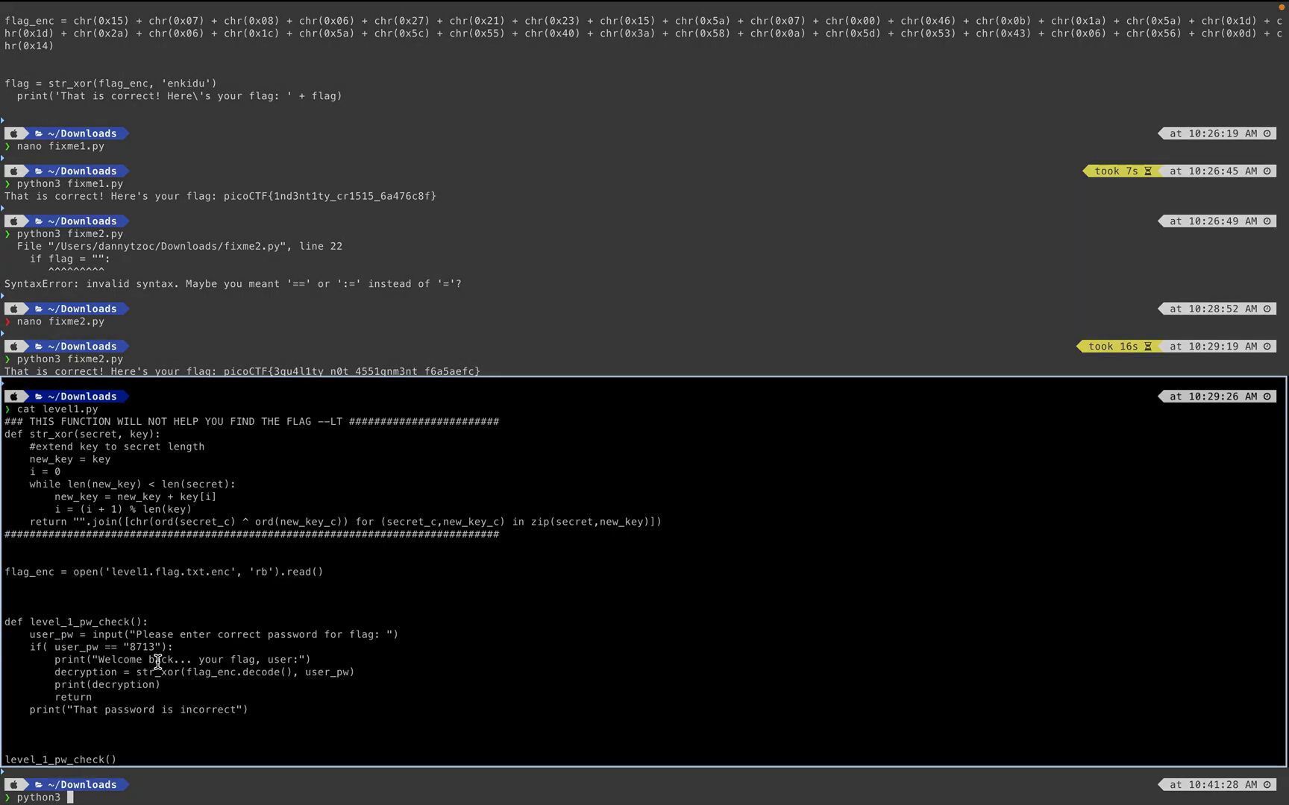
mouse_move(198, 721)
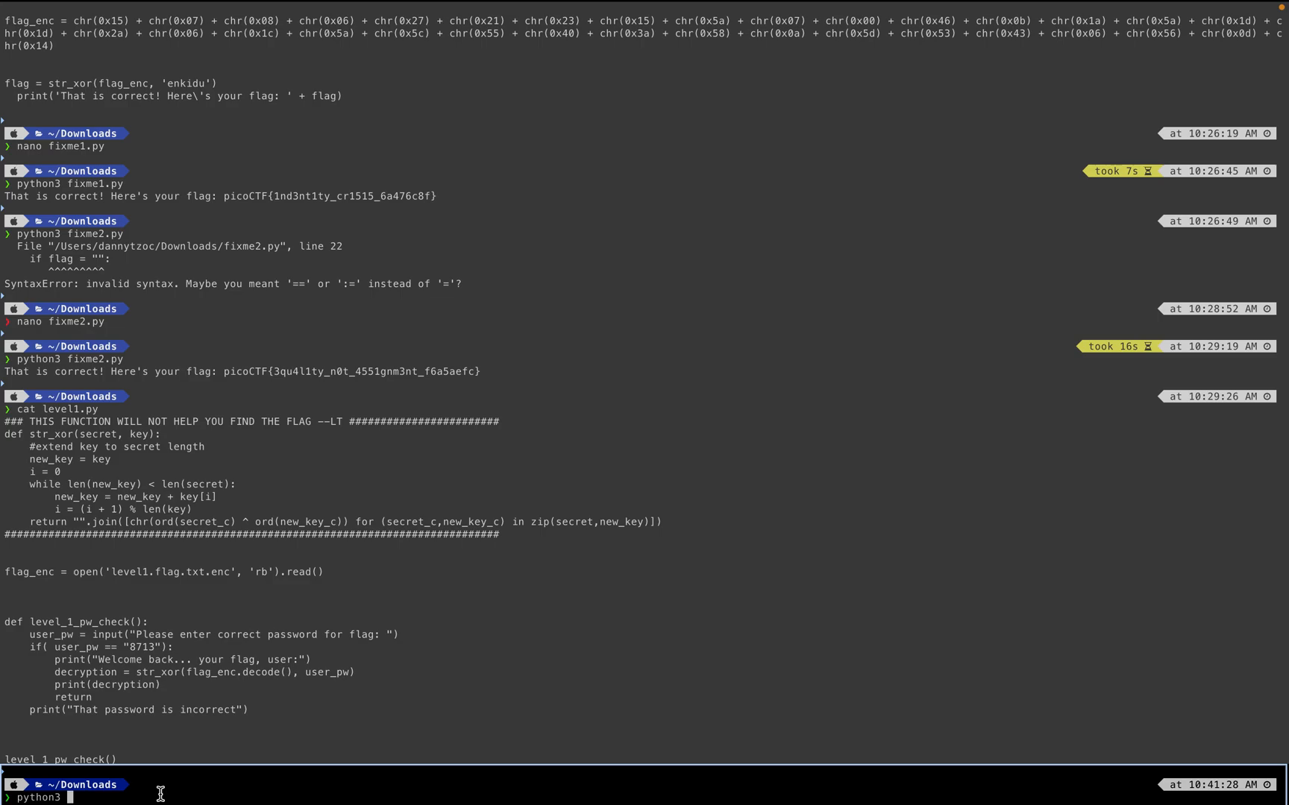
text(level1.py)
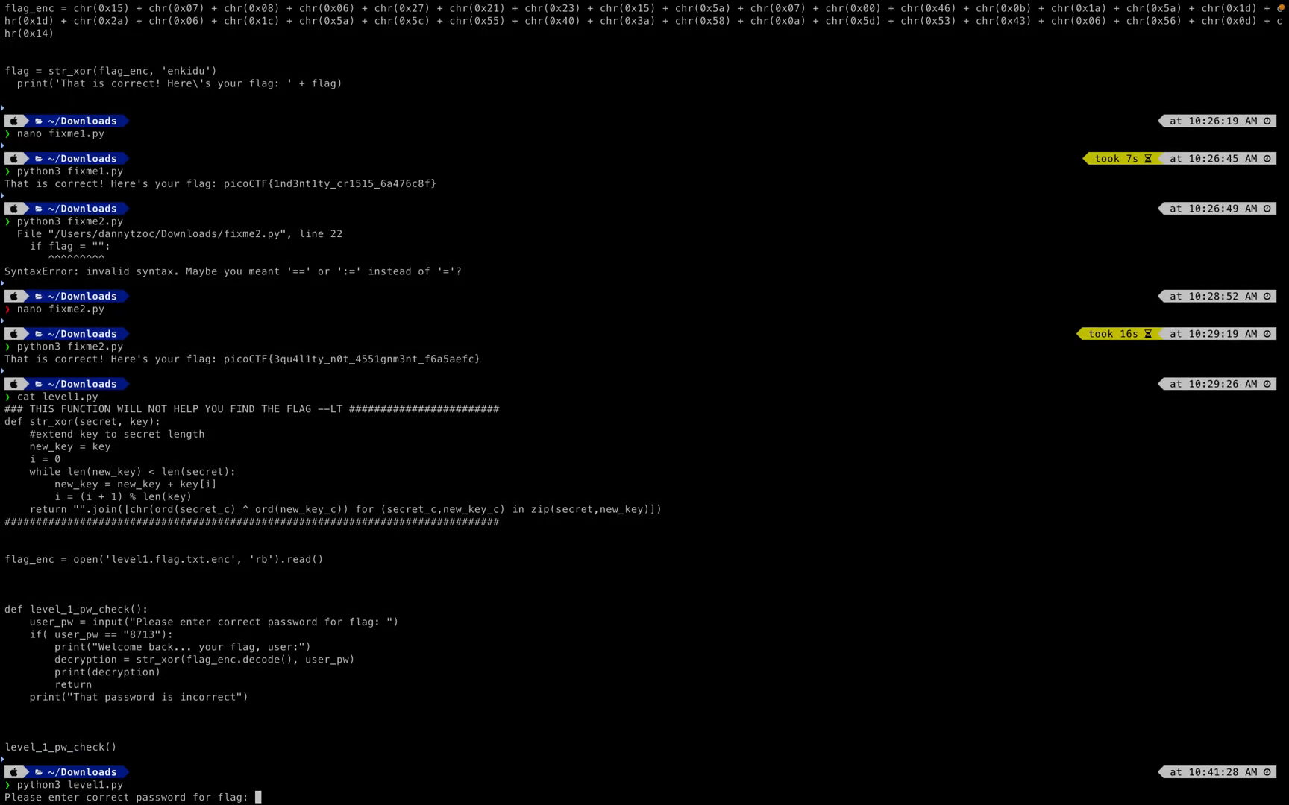
text(87)
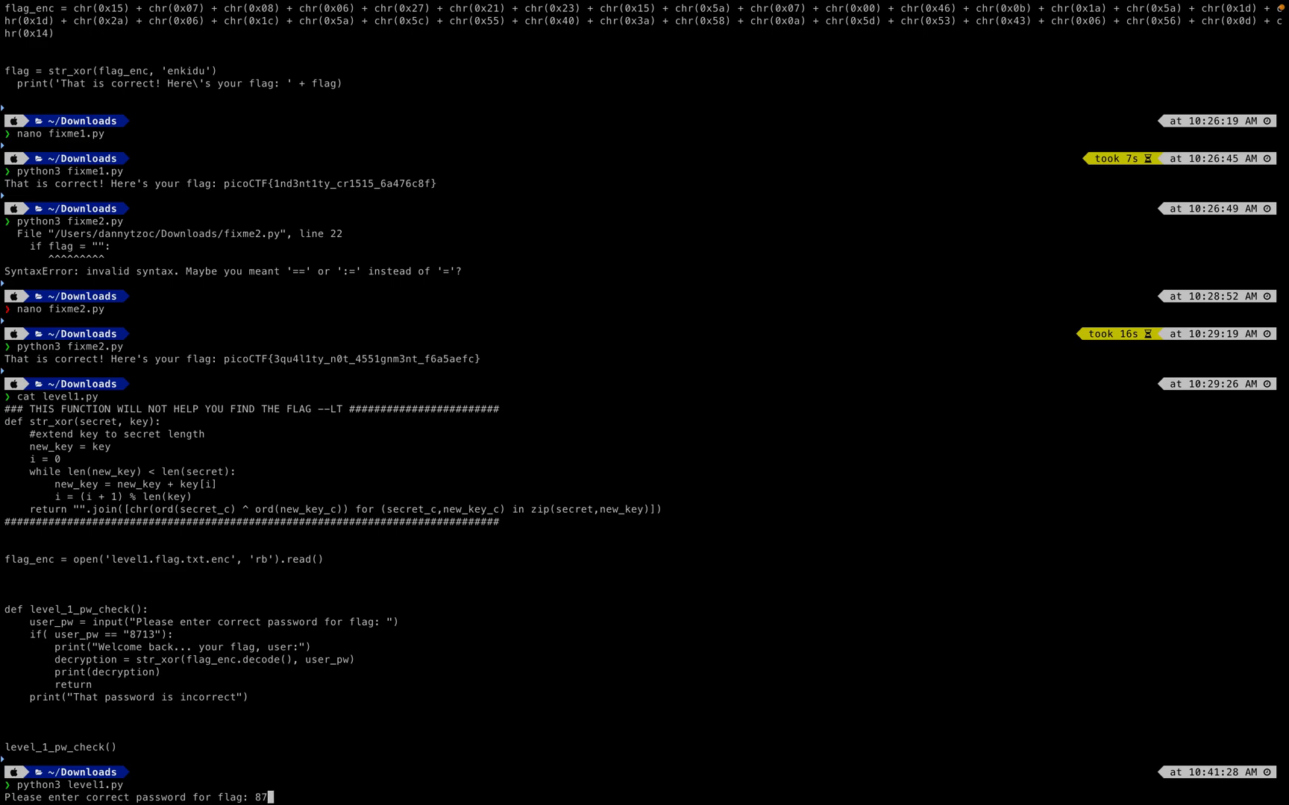
key(Enter)
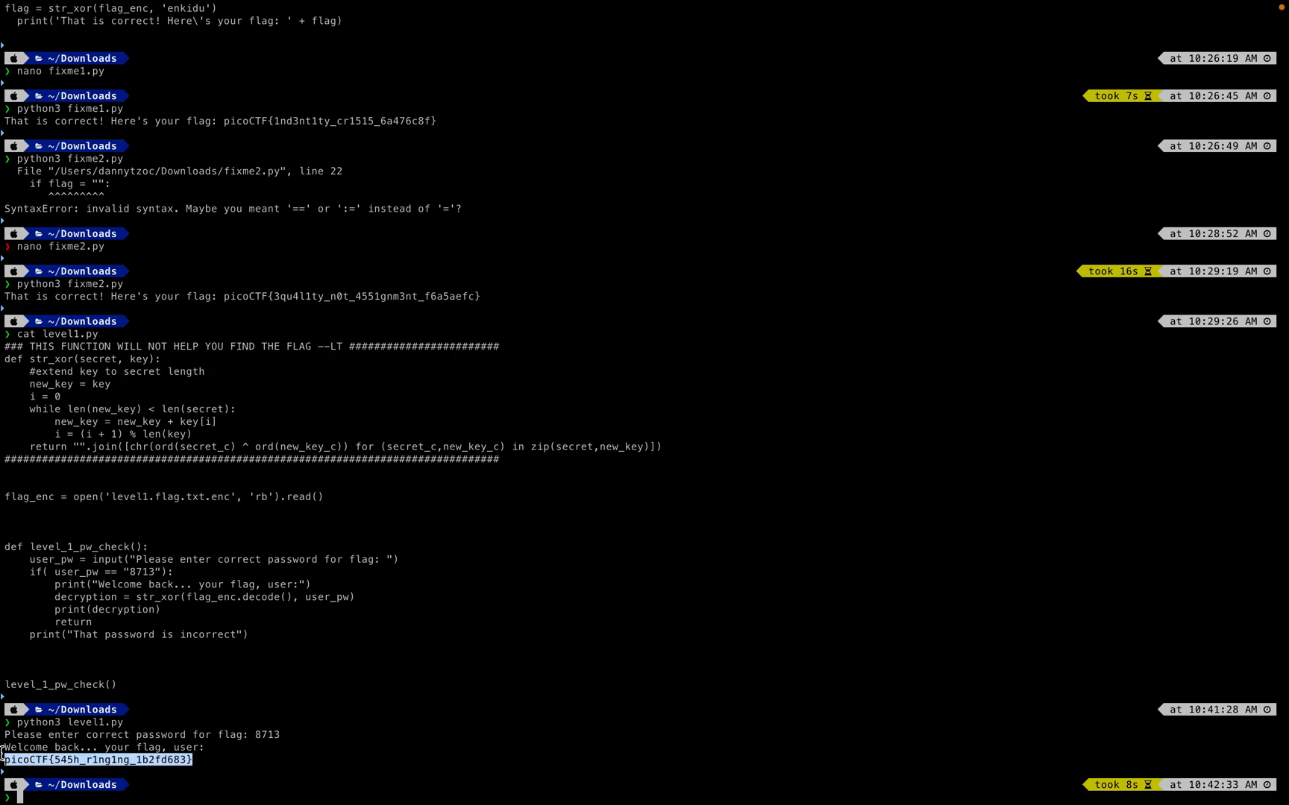
mouse_move(206, 786)
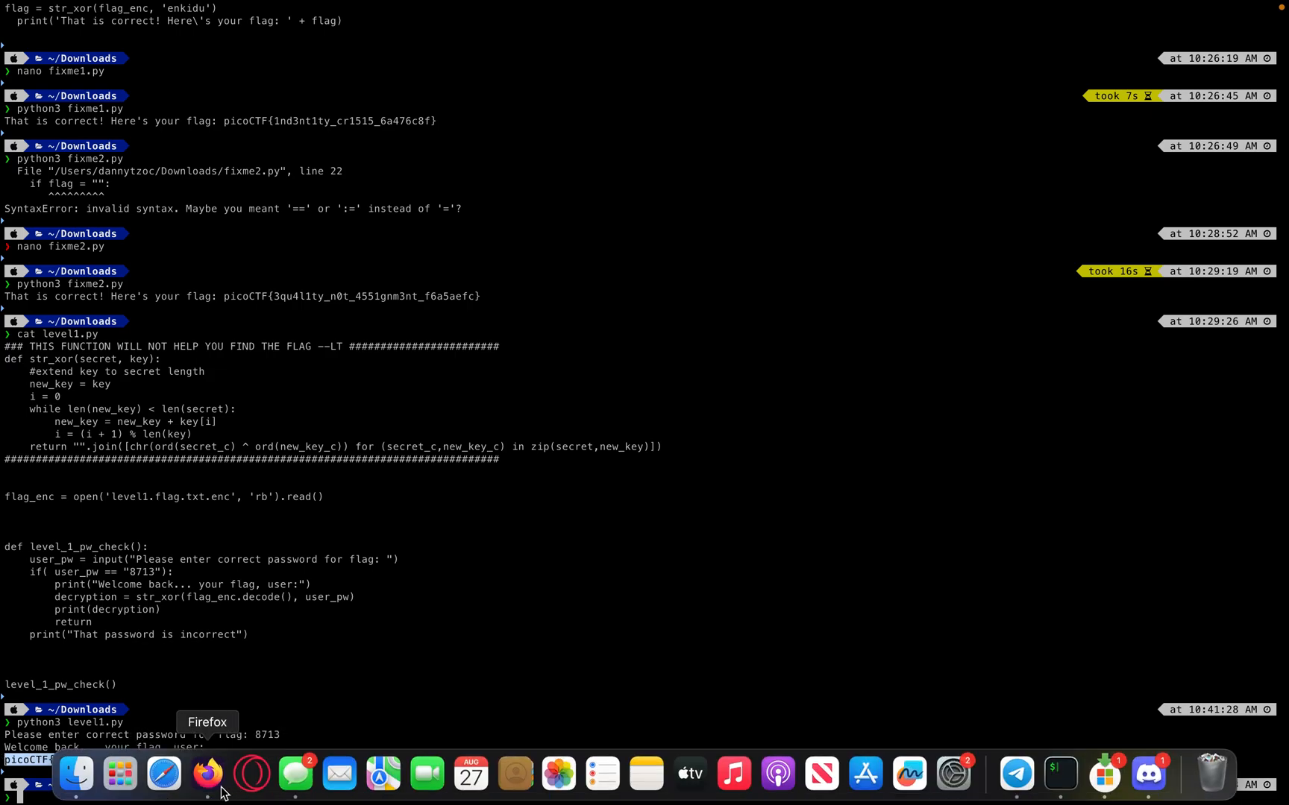
Step: Submit picoCTF{545h_r1ng1ng_1b2fd683} on the PW Crack 1 page so it reports solved
click(210, 774)
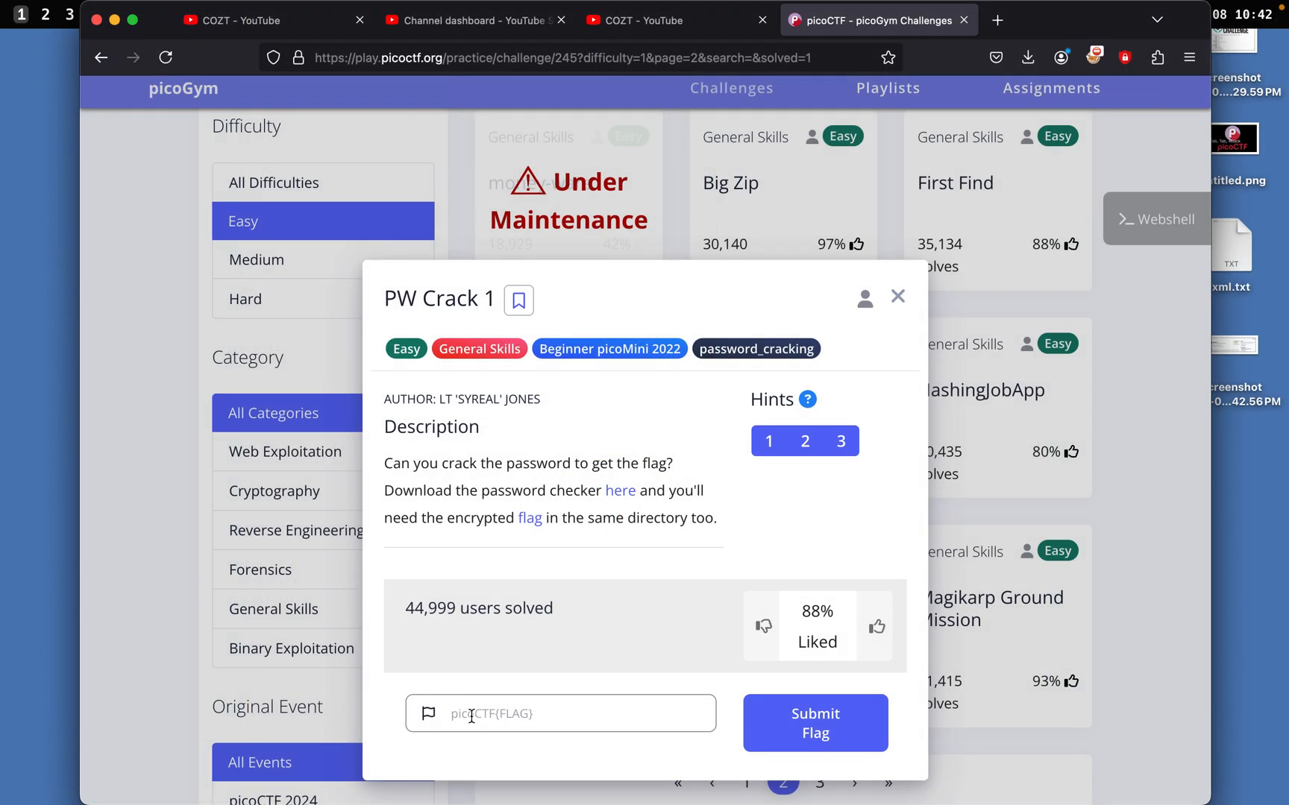
text(picoCTF{545h_r1ng1ng_1b2fd683})
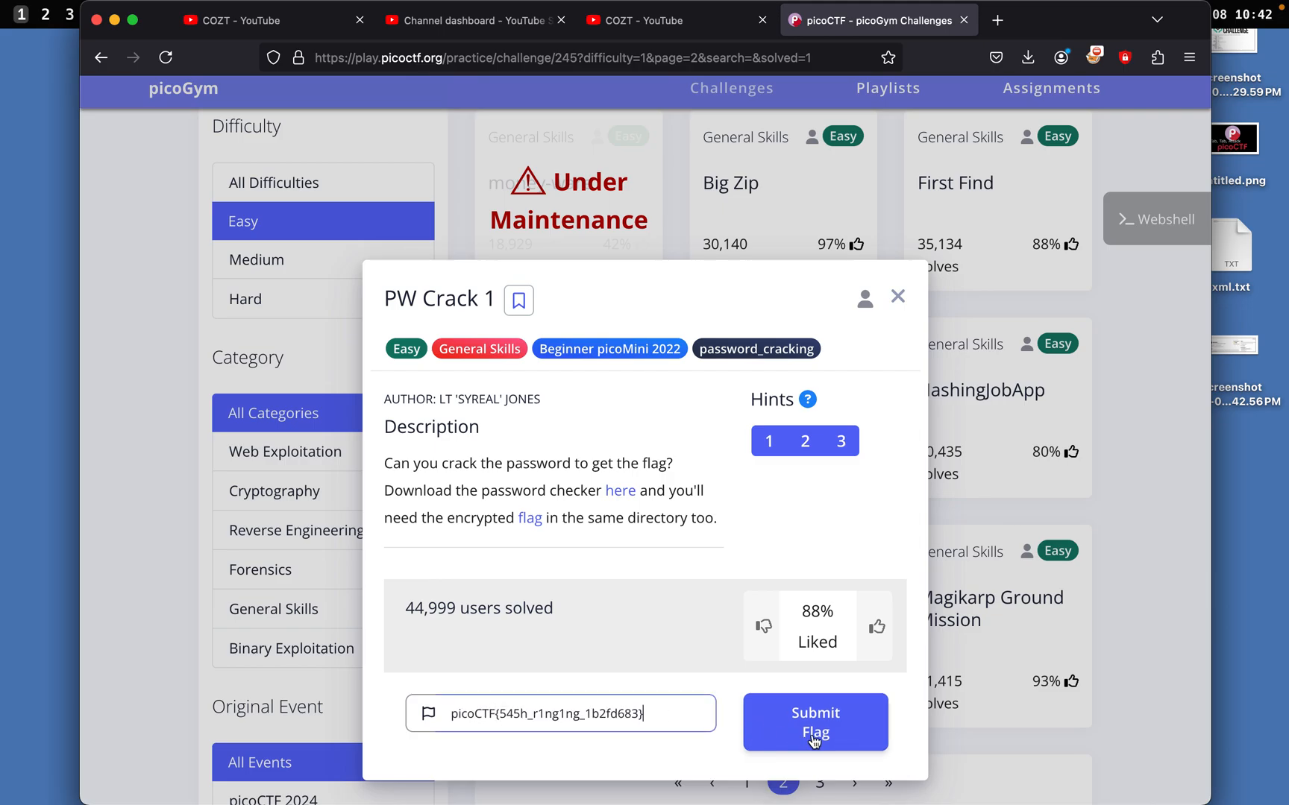
click(816, 734)
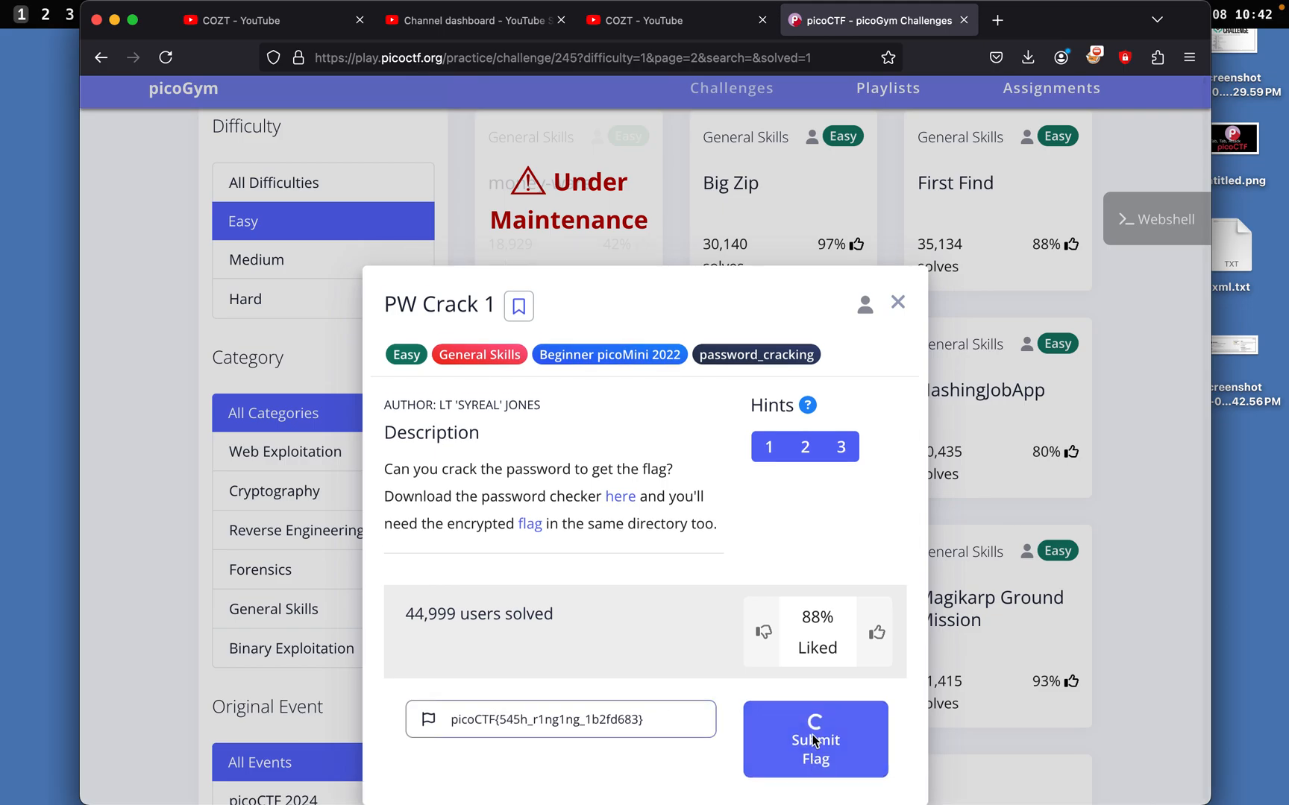
click(816, 740)
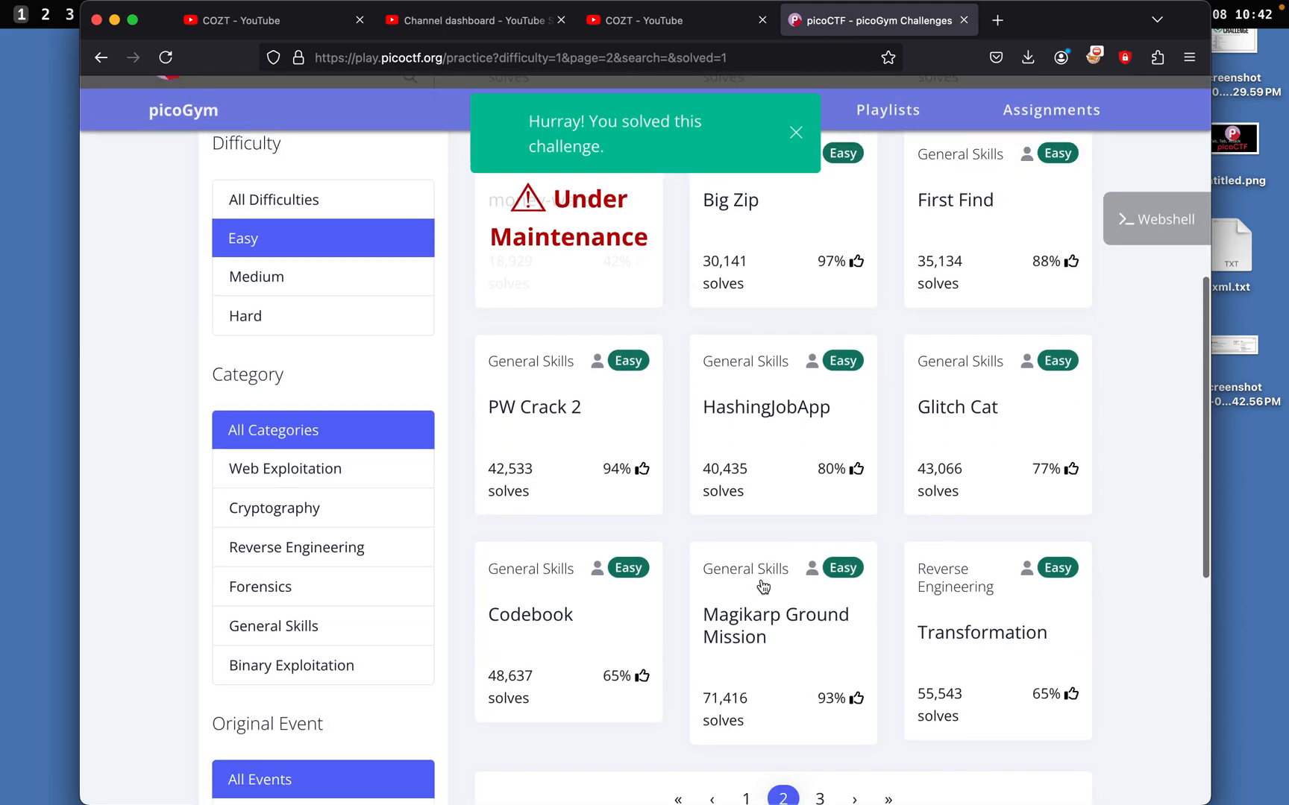